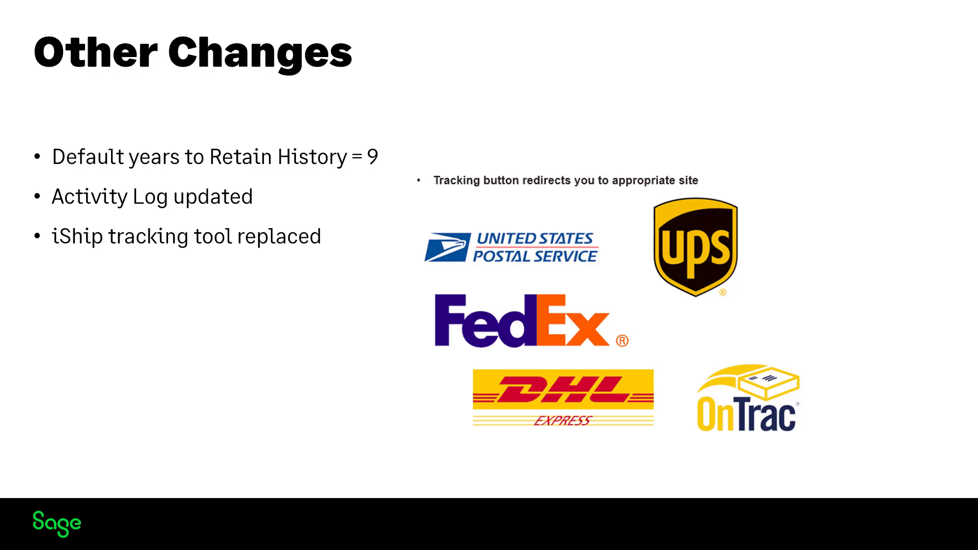
Step: Advance the Production Management slide to reveal the Material Selection list with Issue checkboxes
key("right")
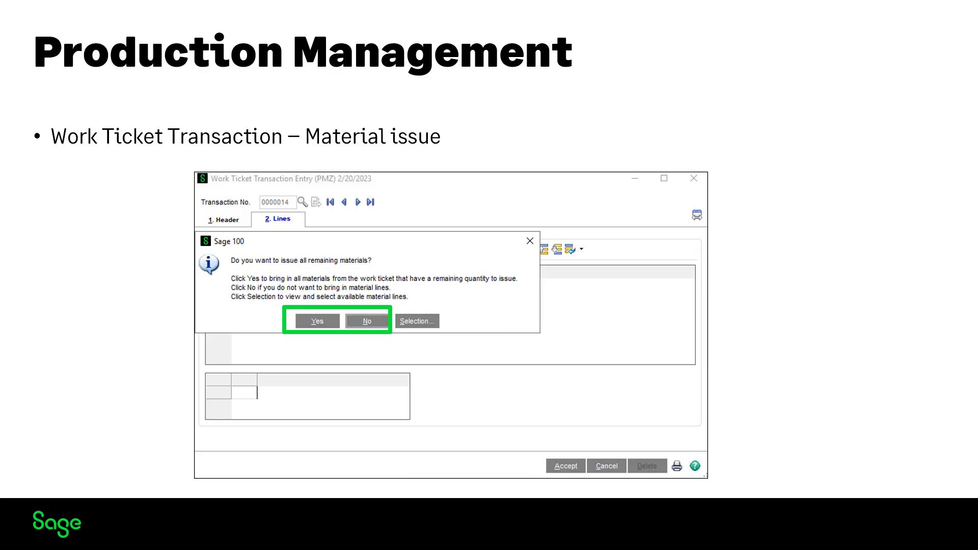
left_click(418, 320)
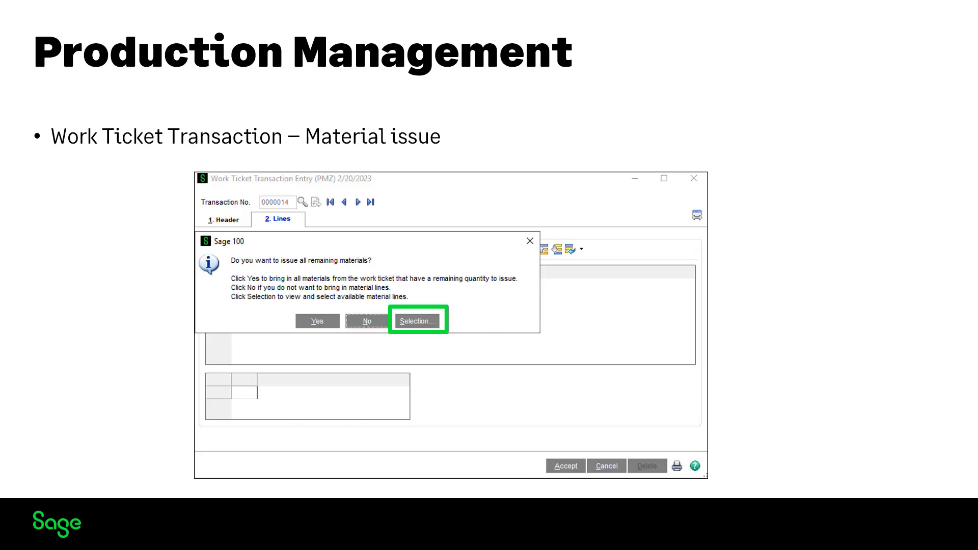
left_click(418, 321)
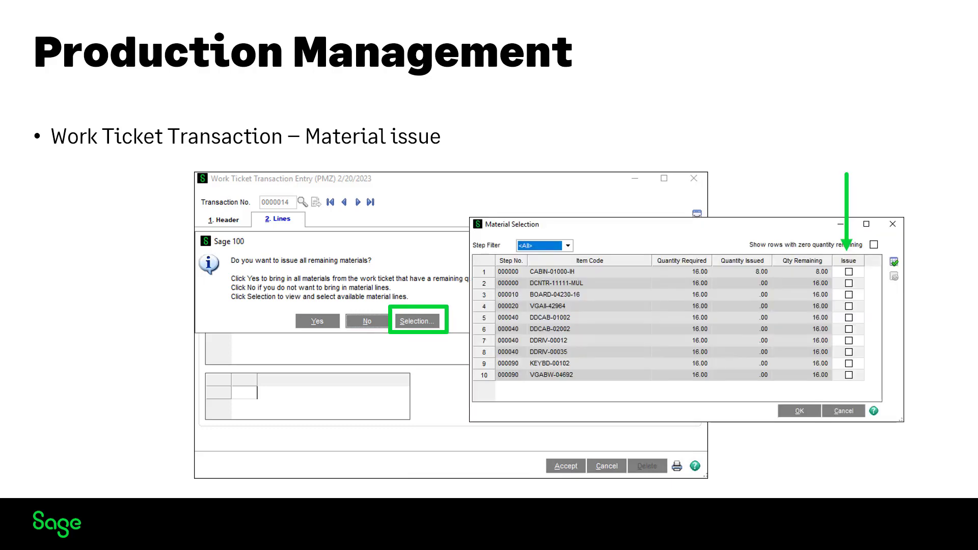